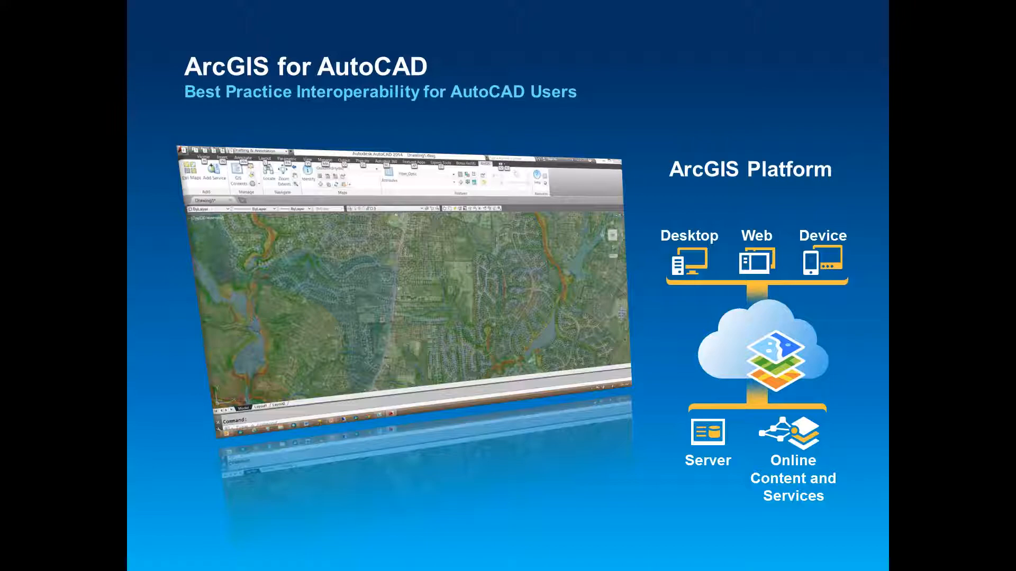
Step: Advance past the ArcGIS for AutoCAD overview slide to the blank AutoCAD drawing
key(Right)
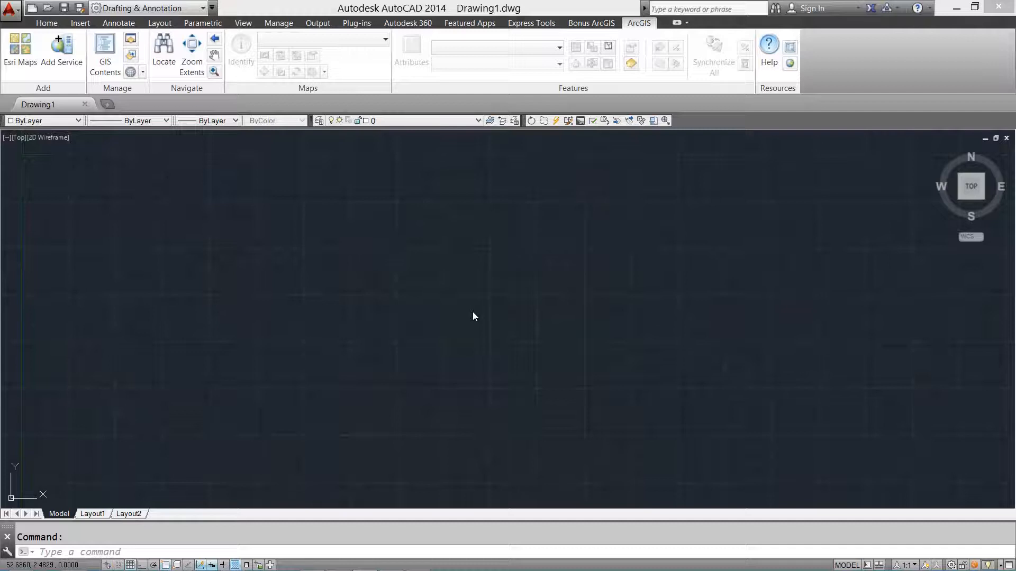
Step: Browse the tests folder and inspect the SubtypeDomainDefaults layers, including PointSubtypeDomainDefaults
click(61, 52)
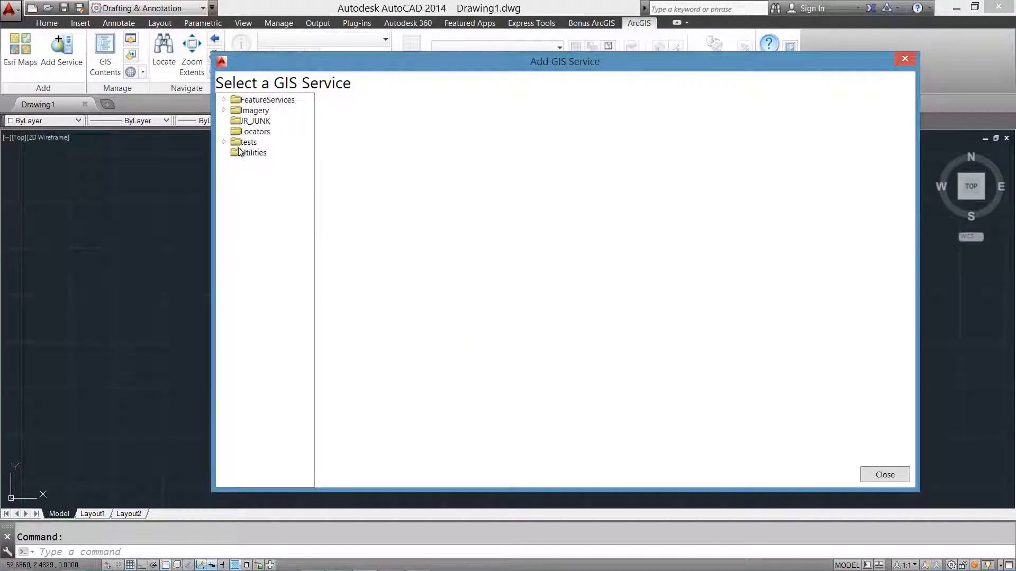
click(223, 142)
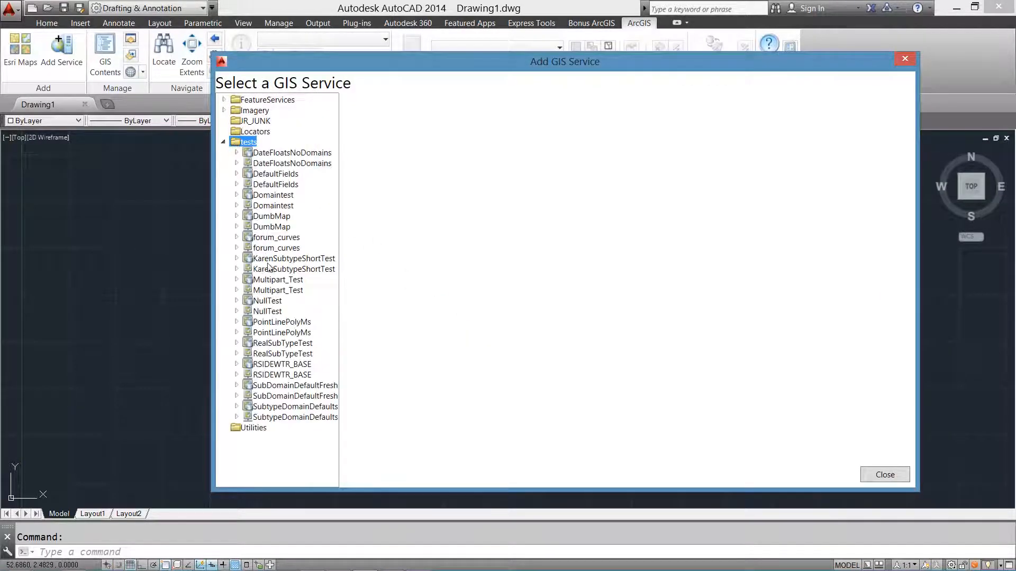
click(294, 406)
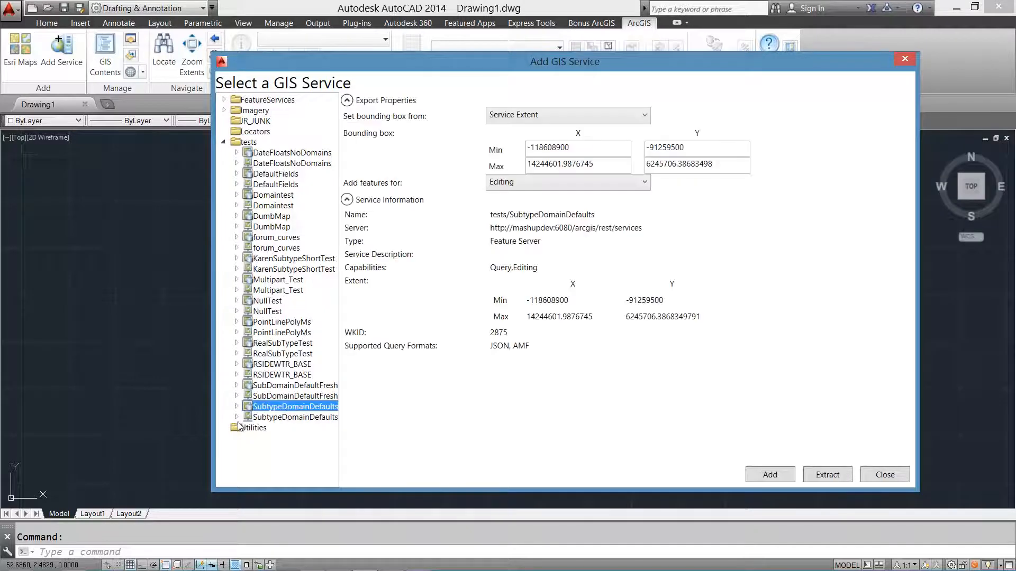
click(237, 407)
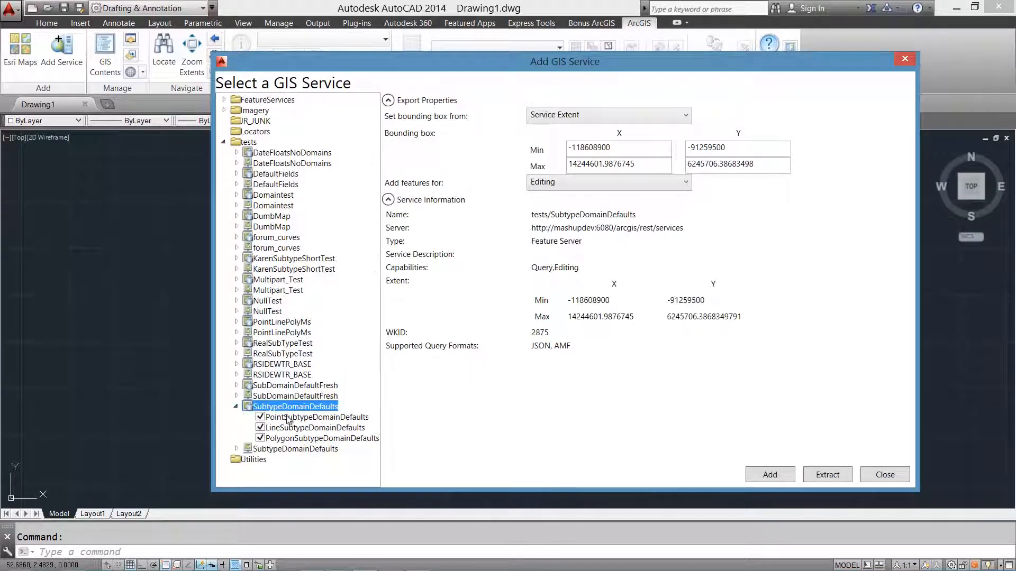
click(317, 417)
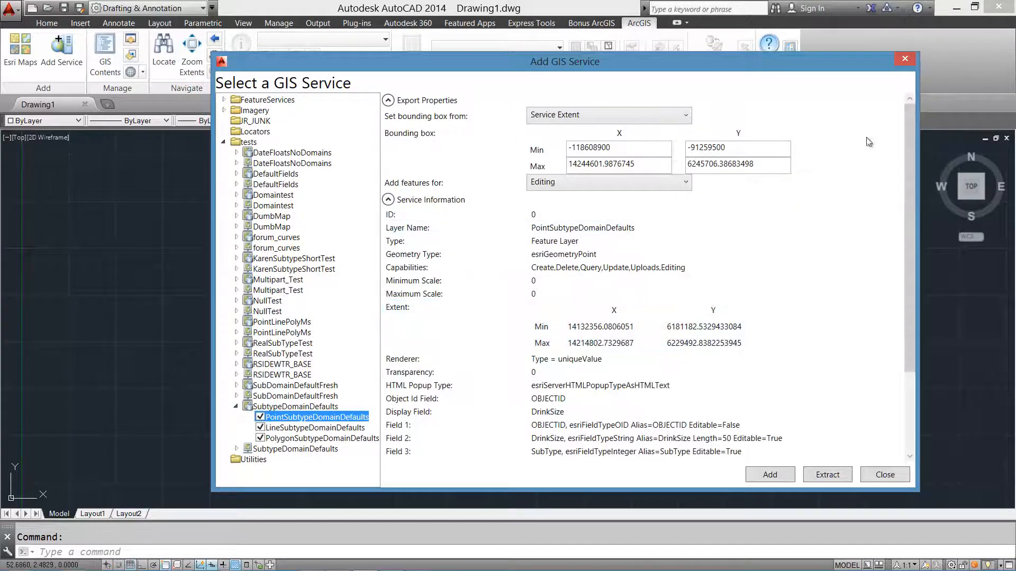
scroll(down, 3)
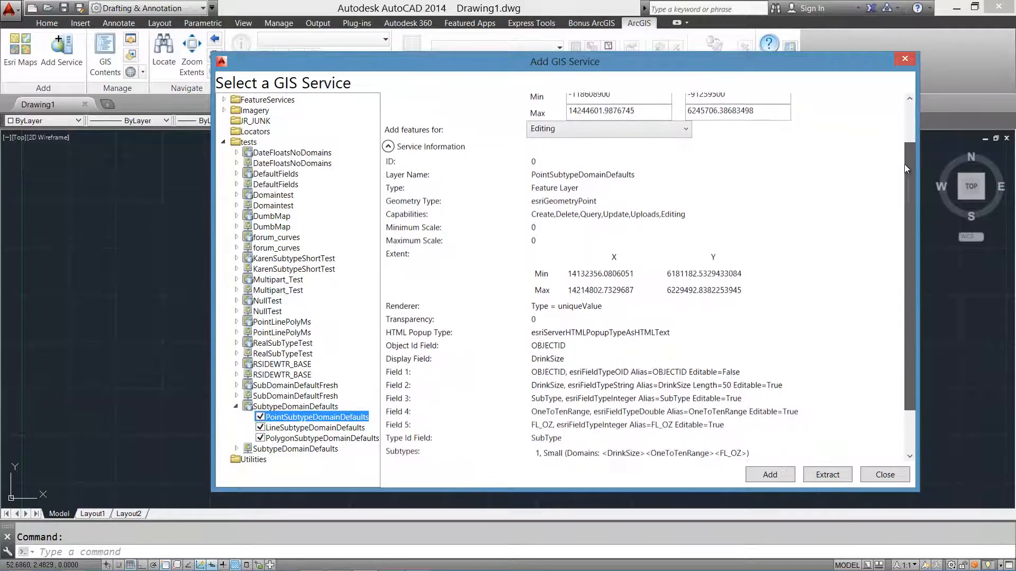
scroll(down, 3)
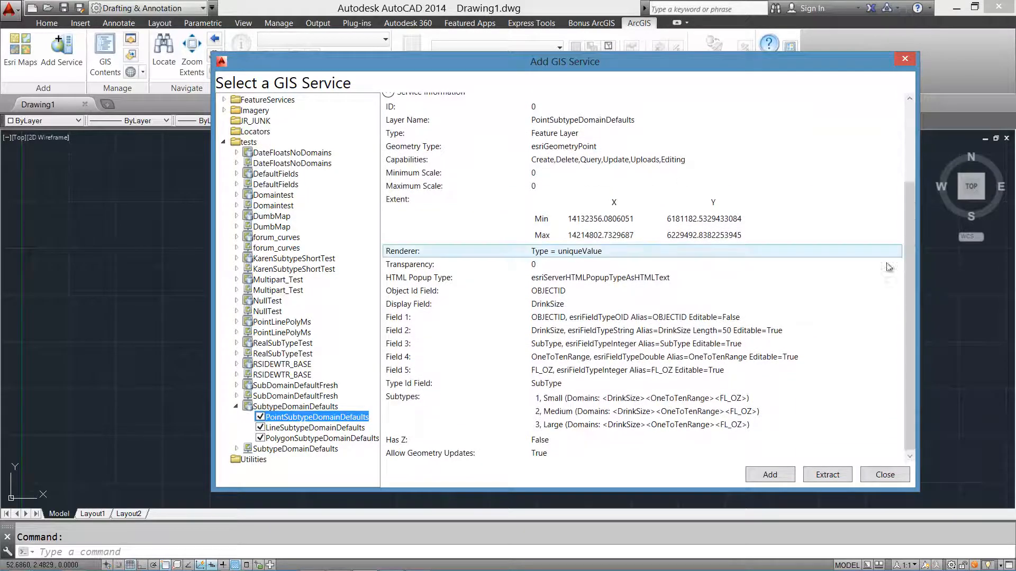
Step: Review the FL_OZ field, extract SubDomainDefaultFresh, and close the service dialog
click(648, 370)
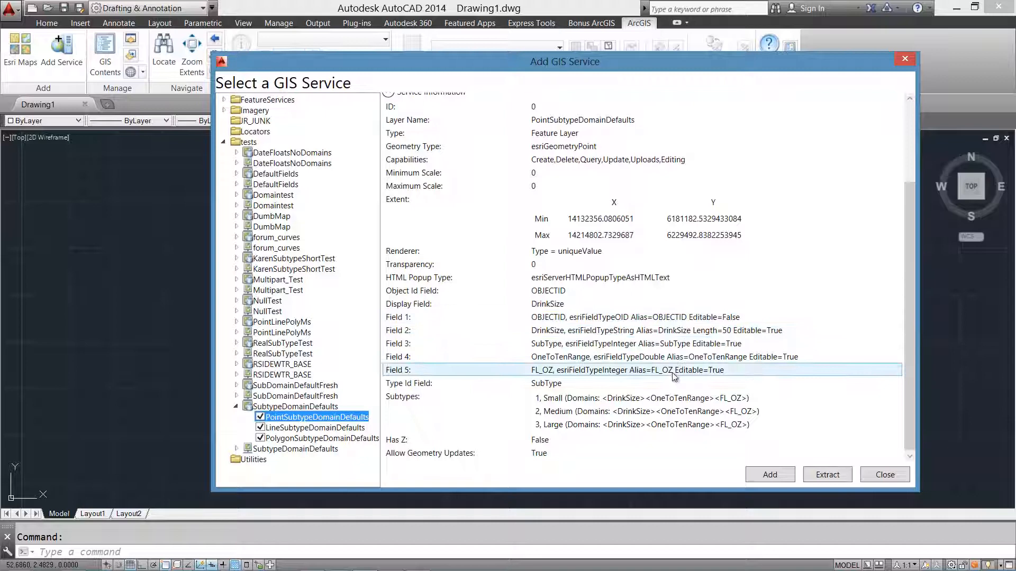
click(642, 398)
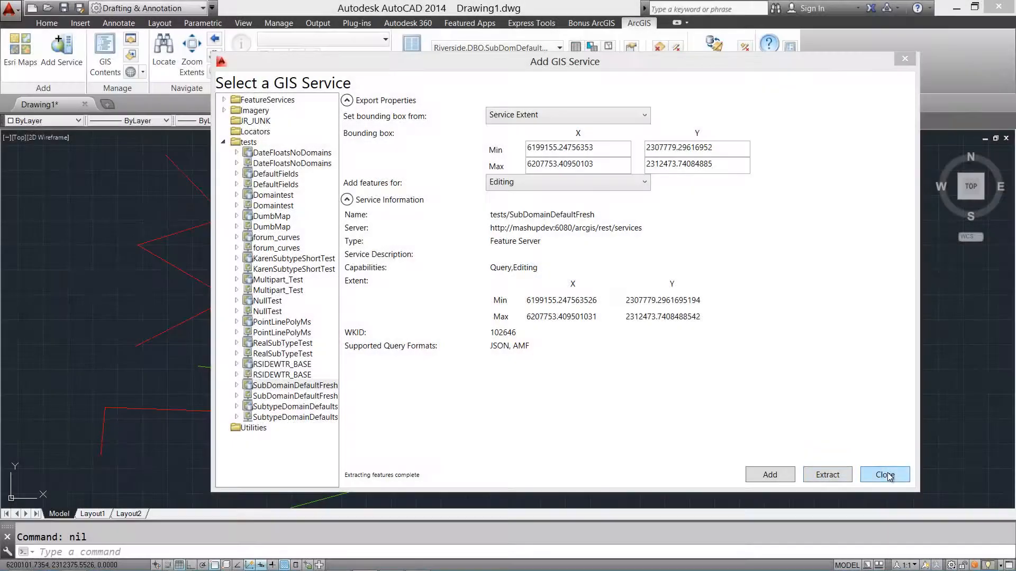
click(885, 475)
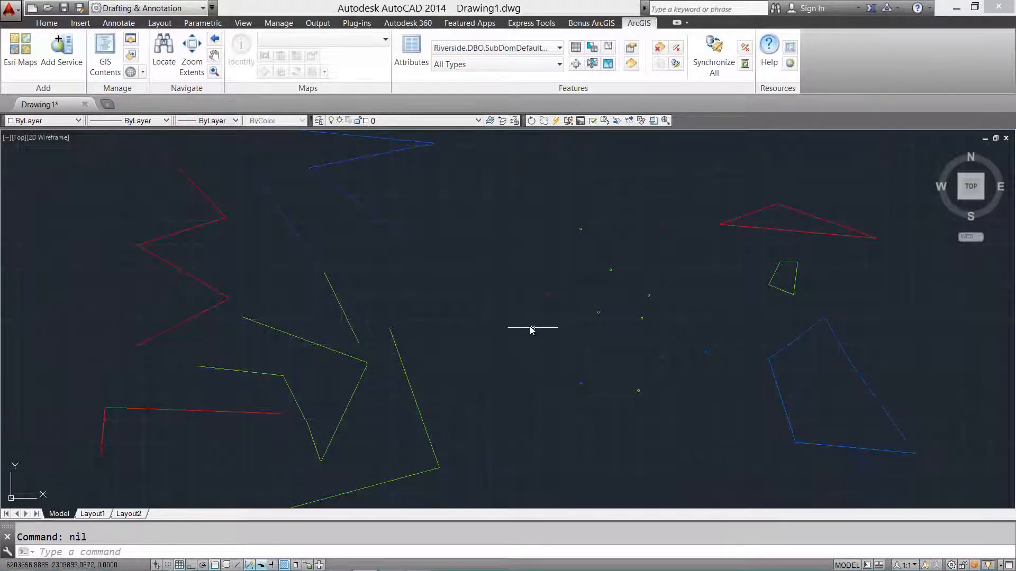
mouse_move(514, 301)
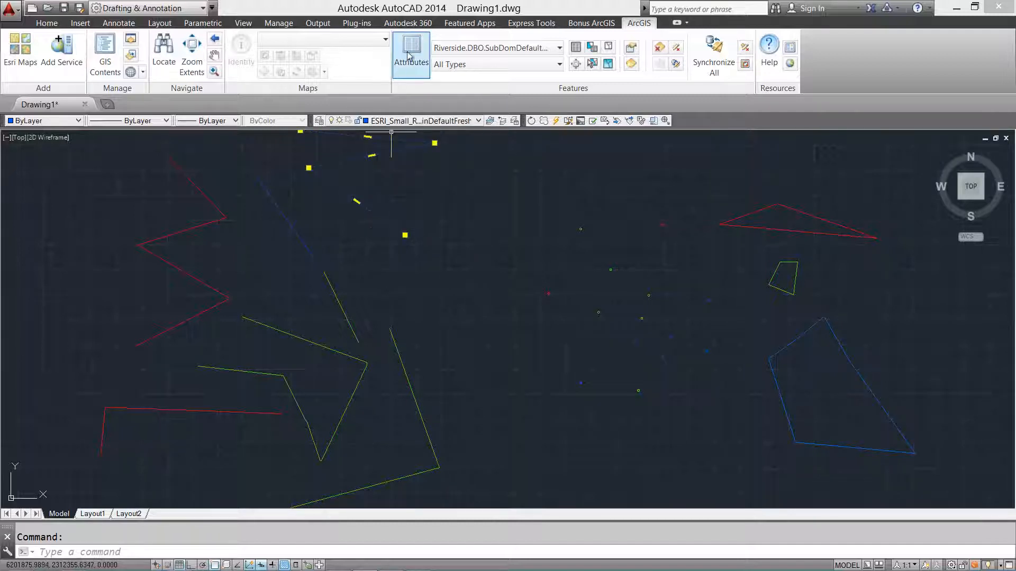
Step: Open the selected line's attributes and enter 32 in dblNegTenToTen
click(410, 53)
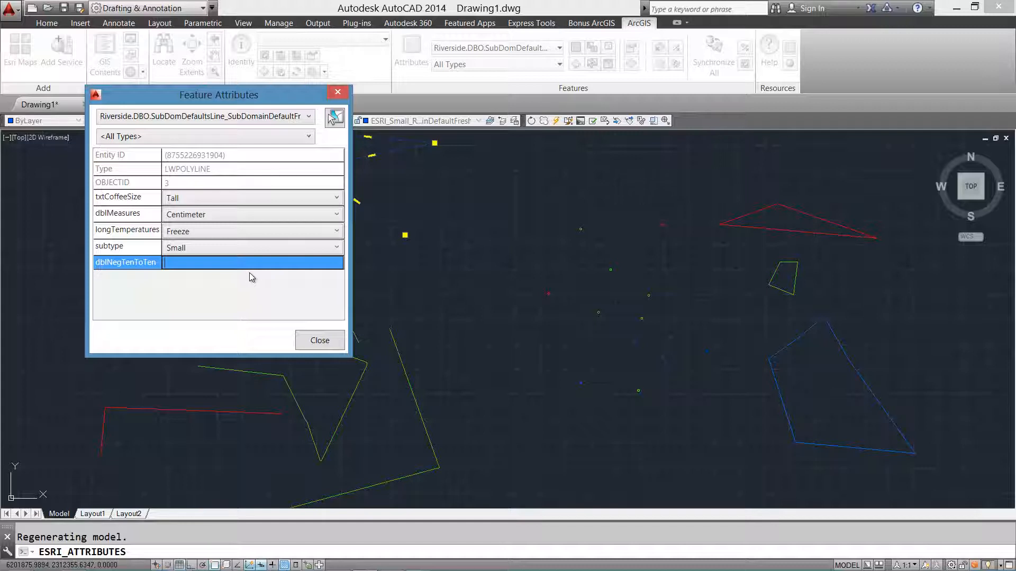
text(3)
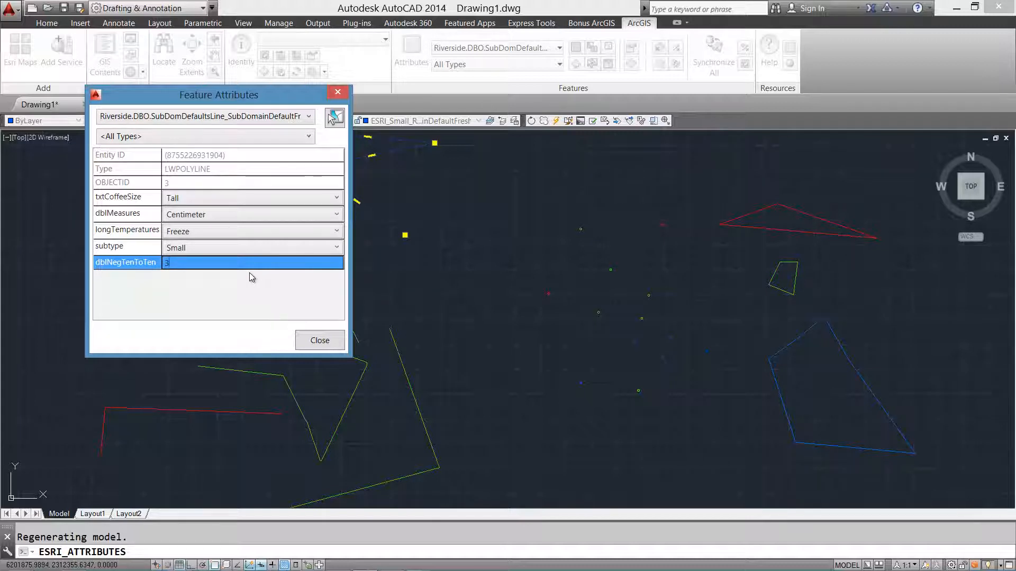
text(2)
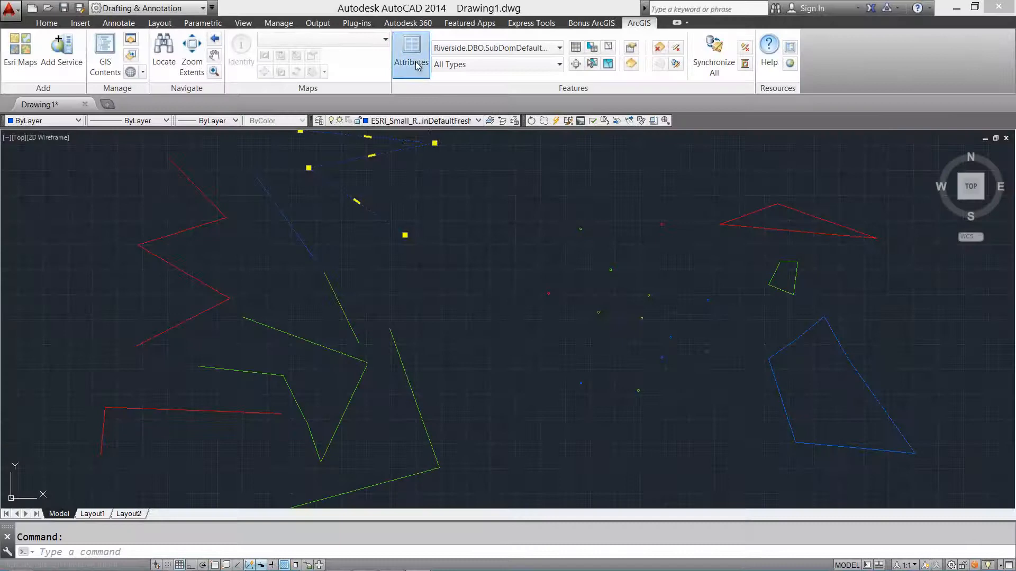
Step: Reopen the line's attributes, review the Small/Medium/Large subtypes, and choose Medium
click(410, 53)
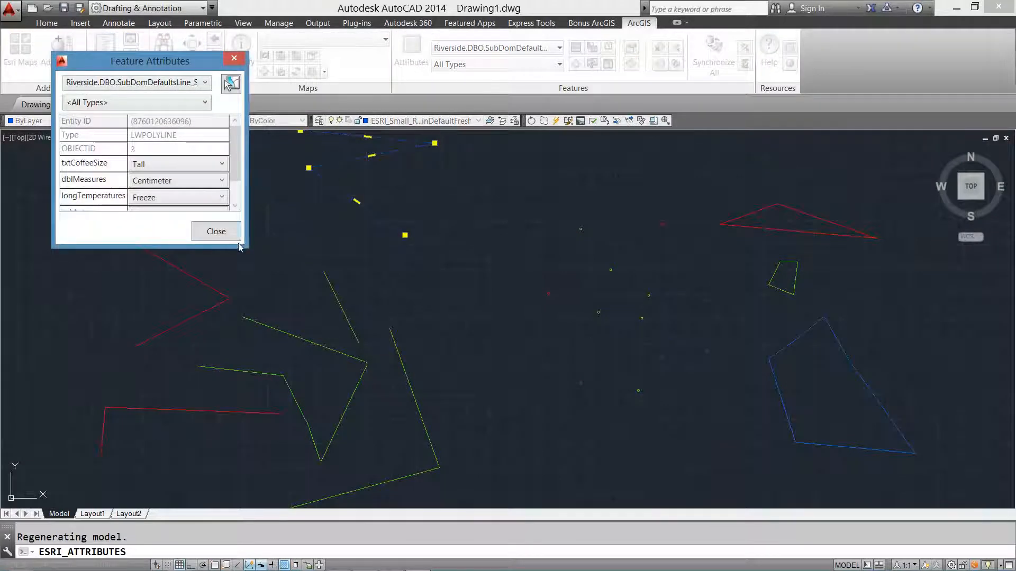
click(84, 179)
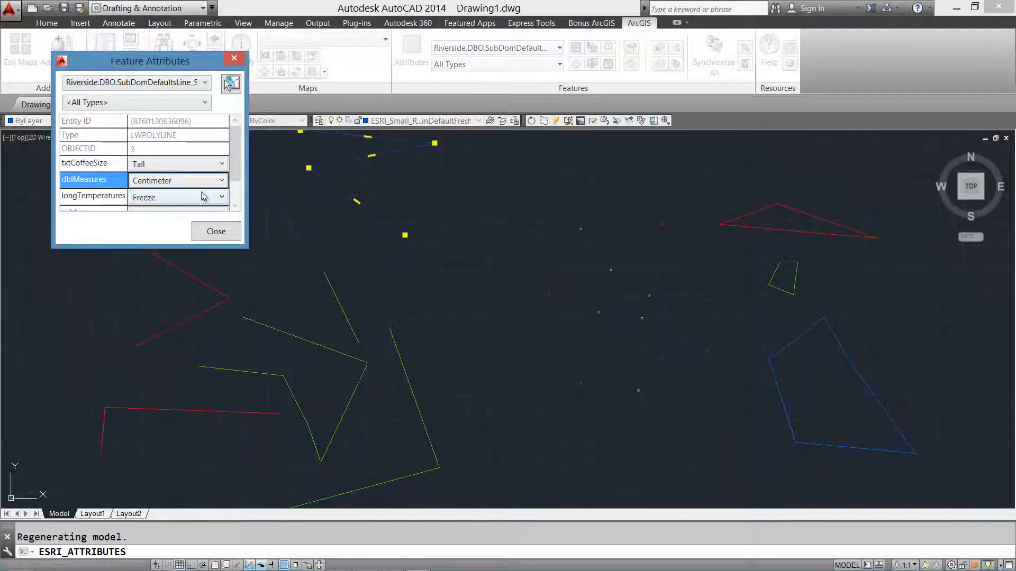
click(93, 163)
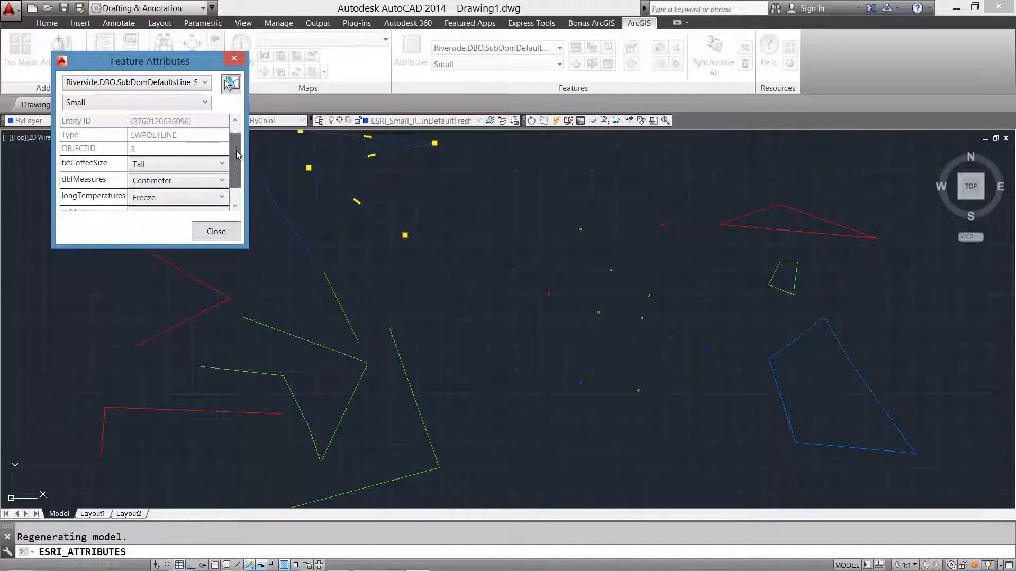
click(220, 186)
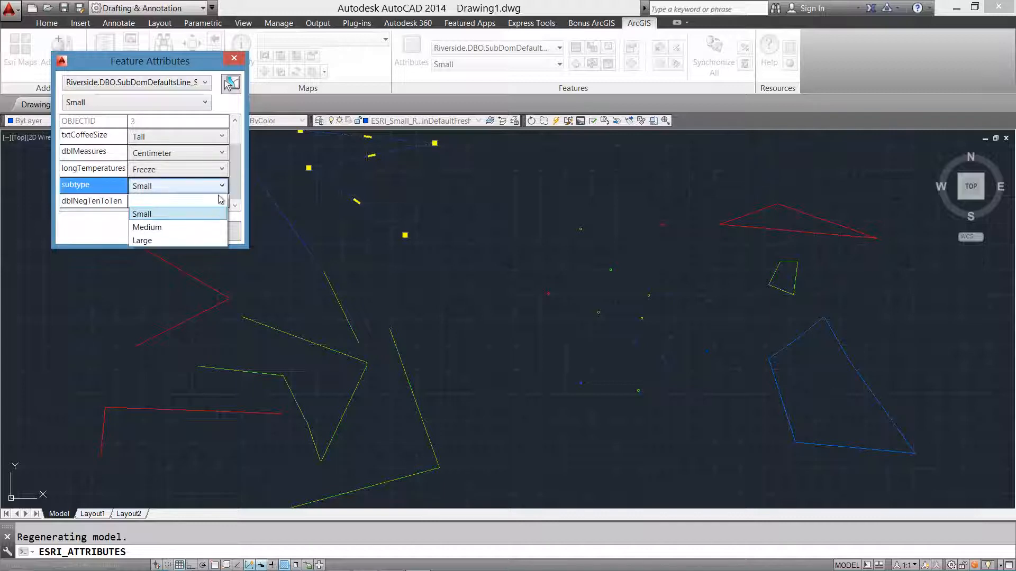
click(147, 227)
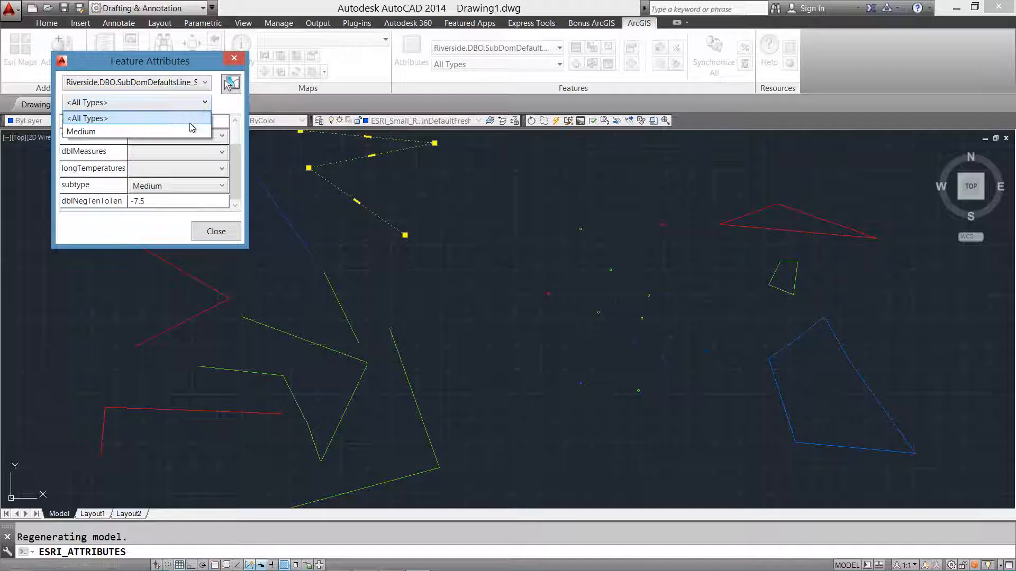
click(80, 132)
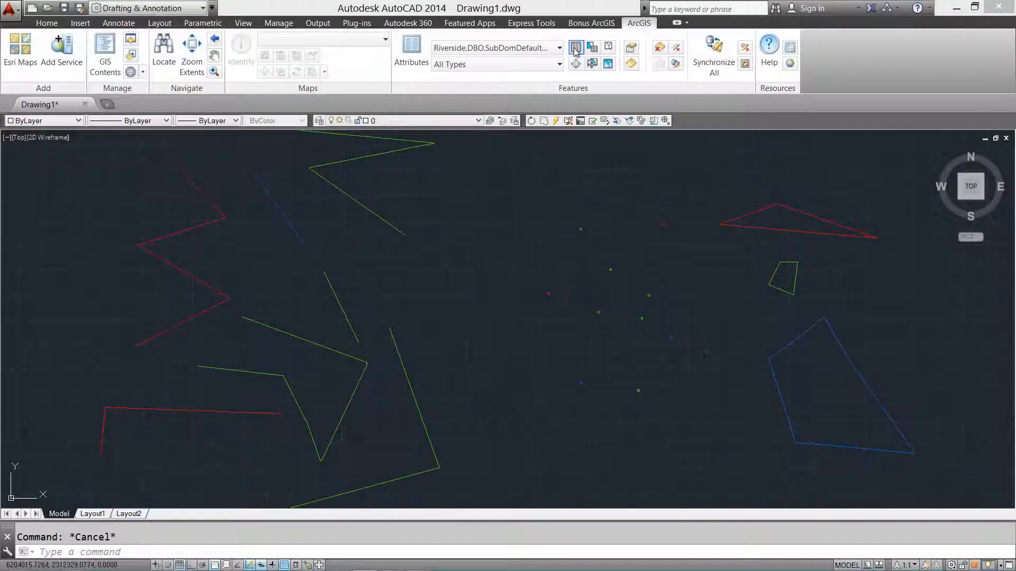
click(575, 46)
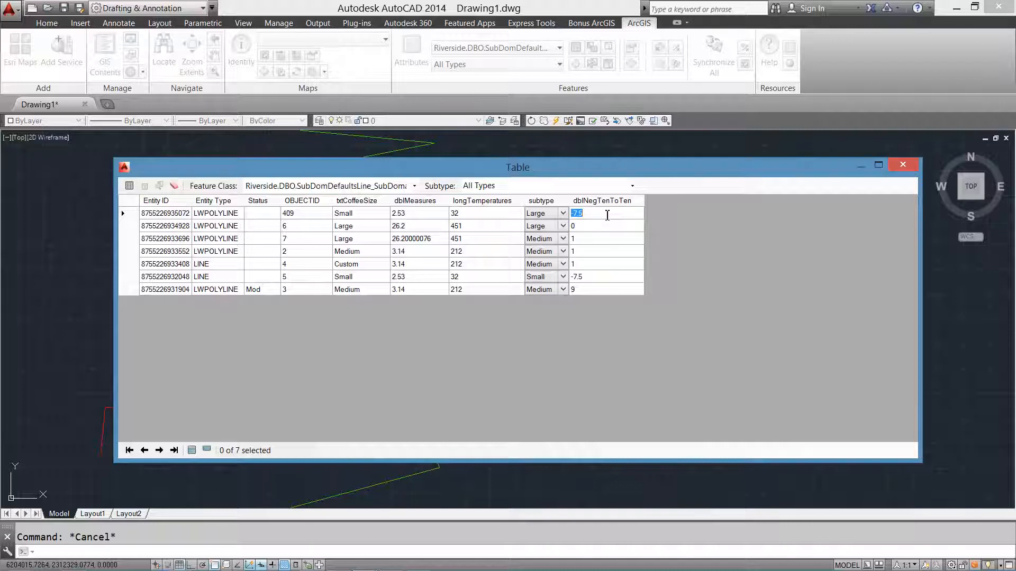
Step: Enter 77 for dblNegTenToTen, filter to Medium, and set Grande, Pi and Boil
text(77)
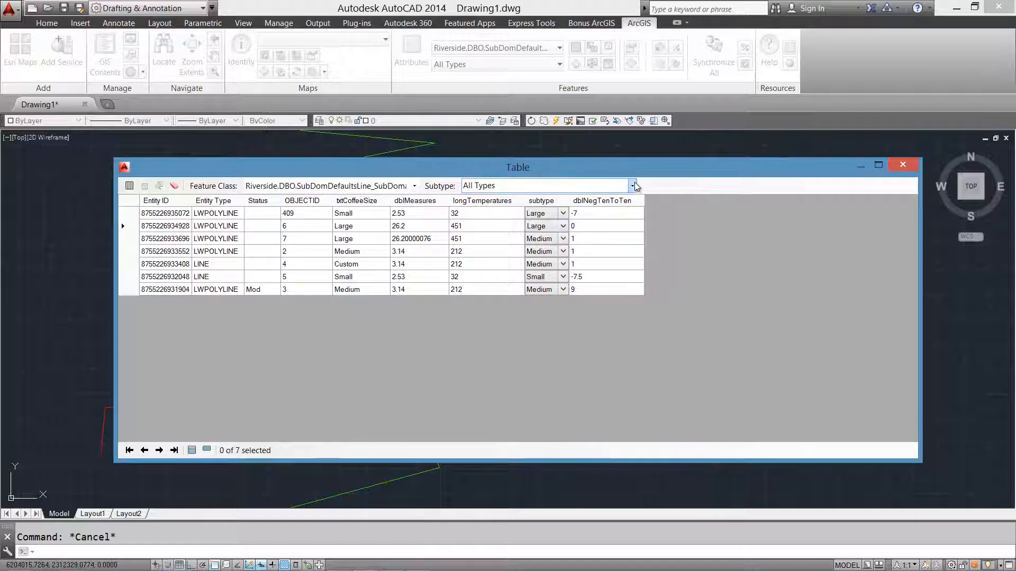
click(633, 185)
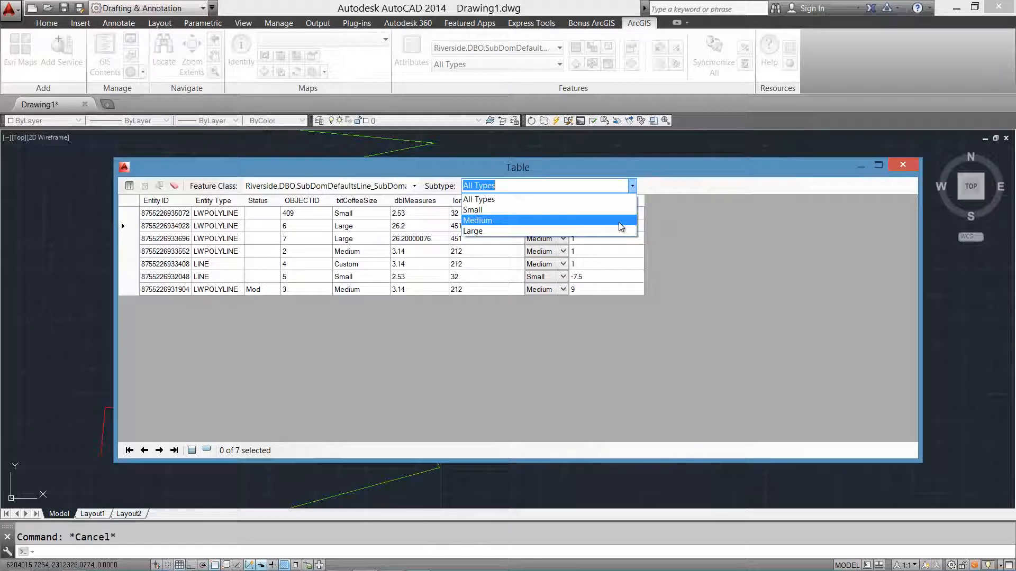
click(477, 220)
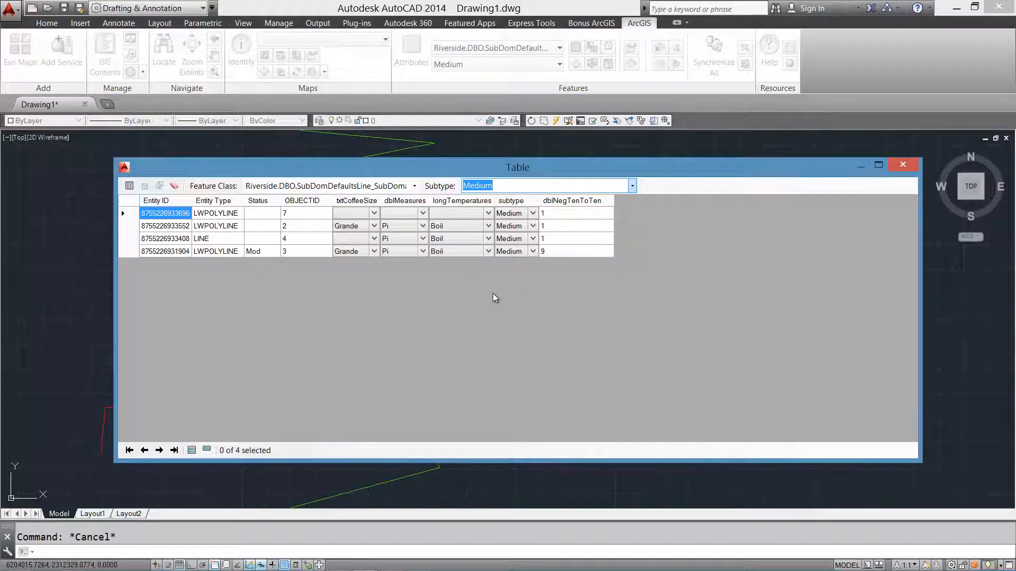
click(374, 239)
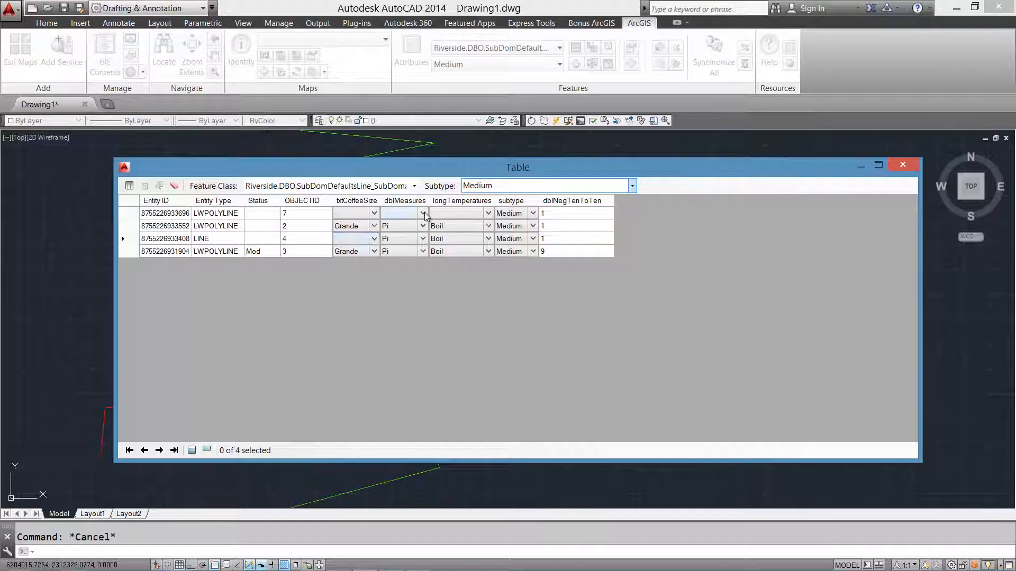
click(402, 213)
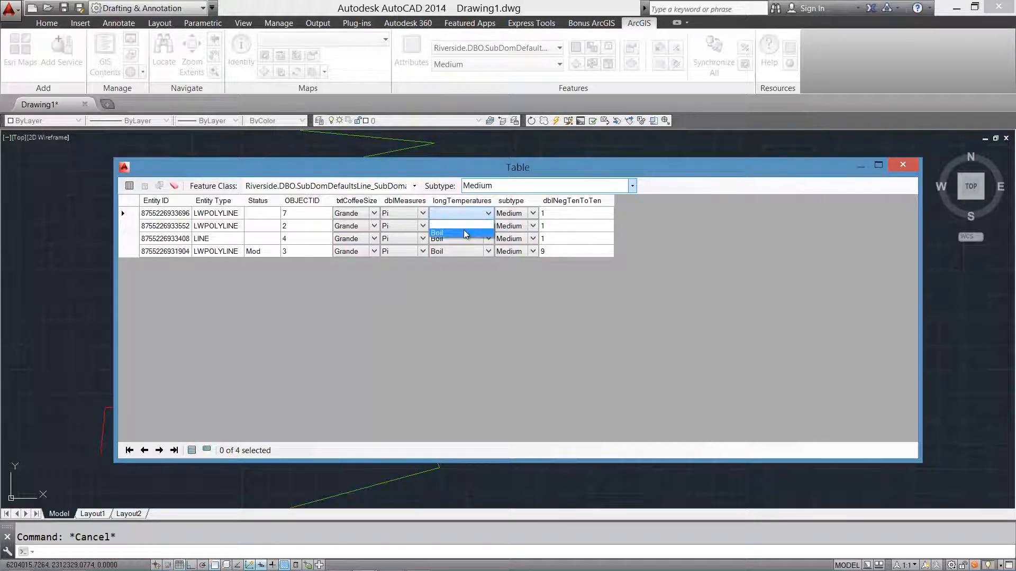
click(444, 233)
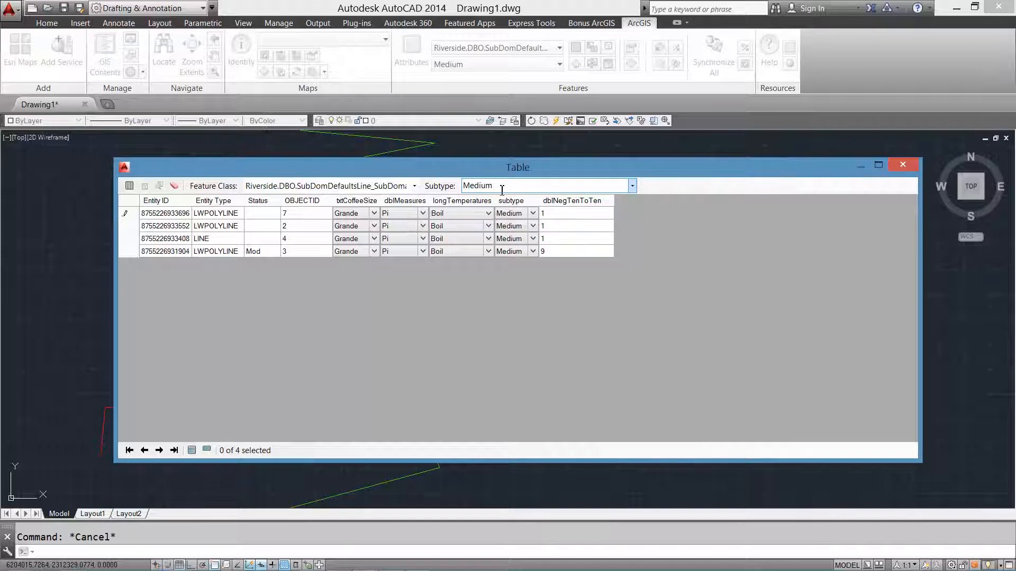
Step: Filter the table to Large and set Venti, Marathon and Burn
click(630, 186)
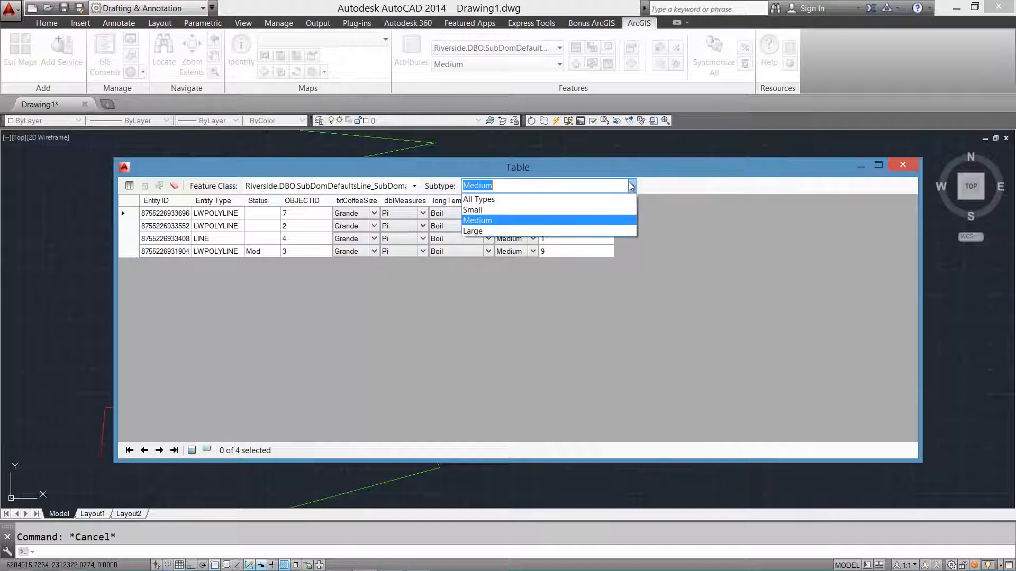
click(474, 231)
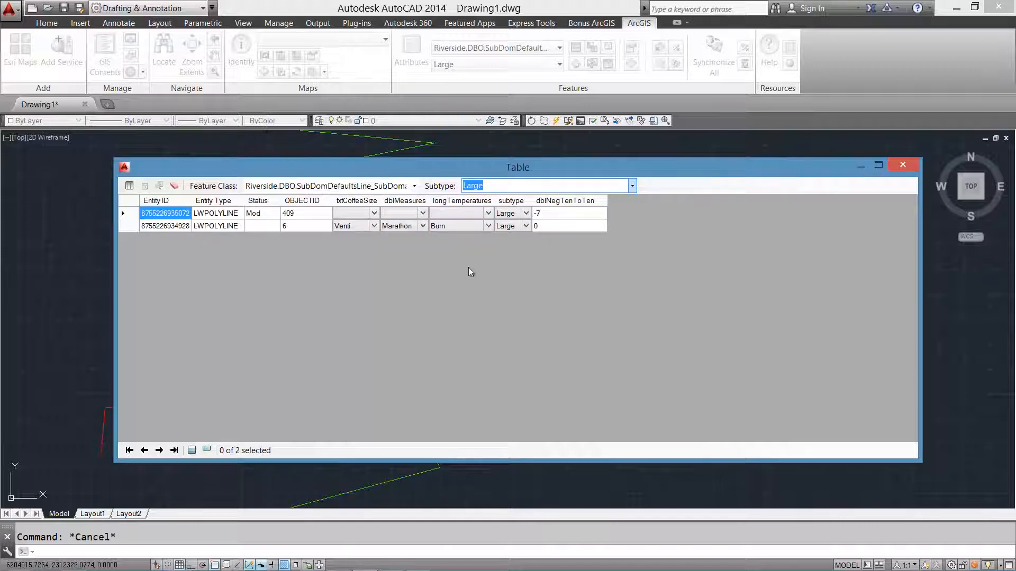
click(374, 212)
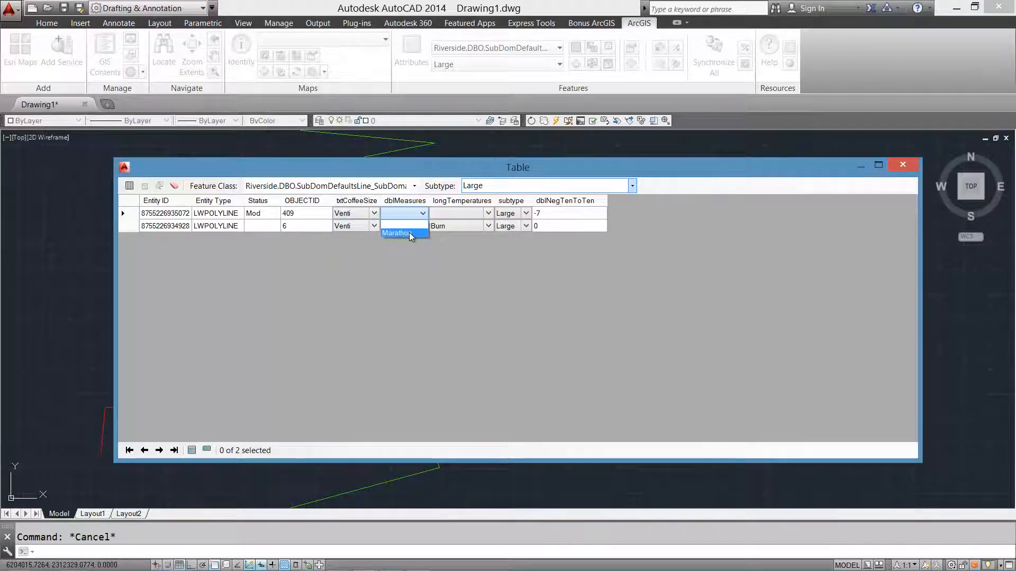
click(395, 233)
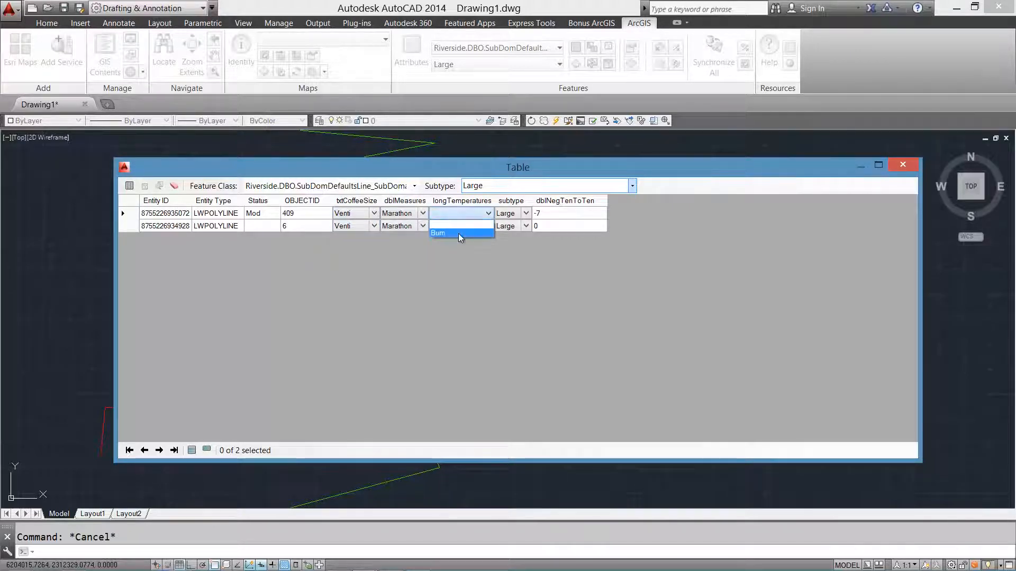
click(438, 233)
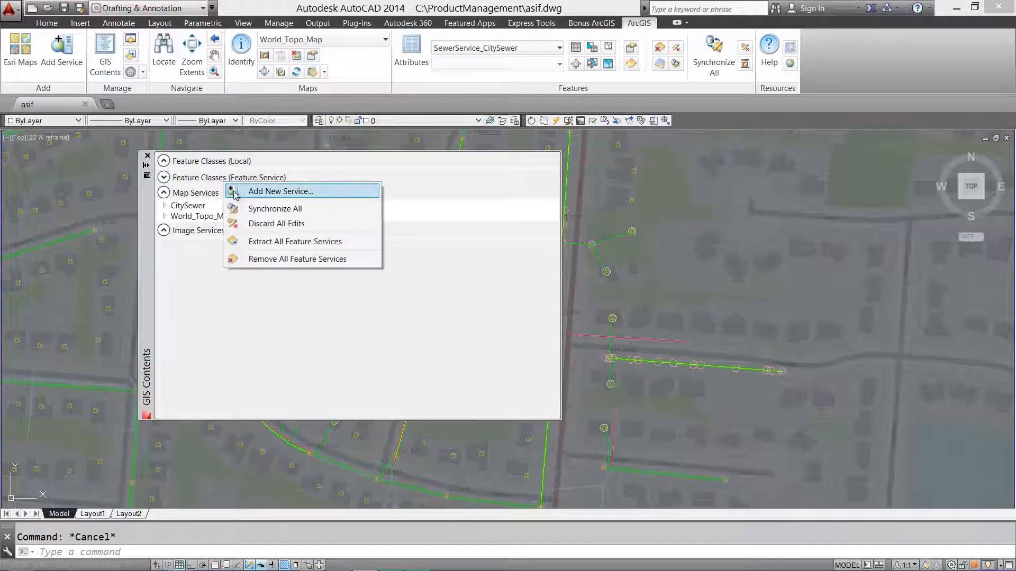
mouse_move(265, 245)
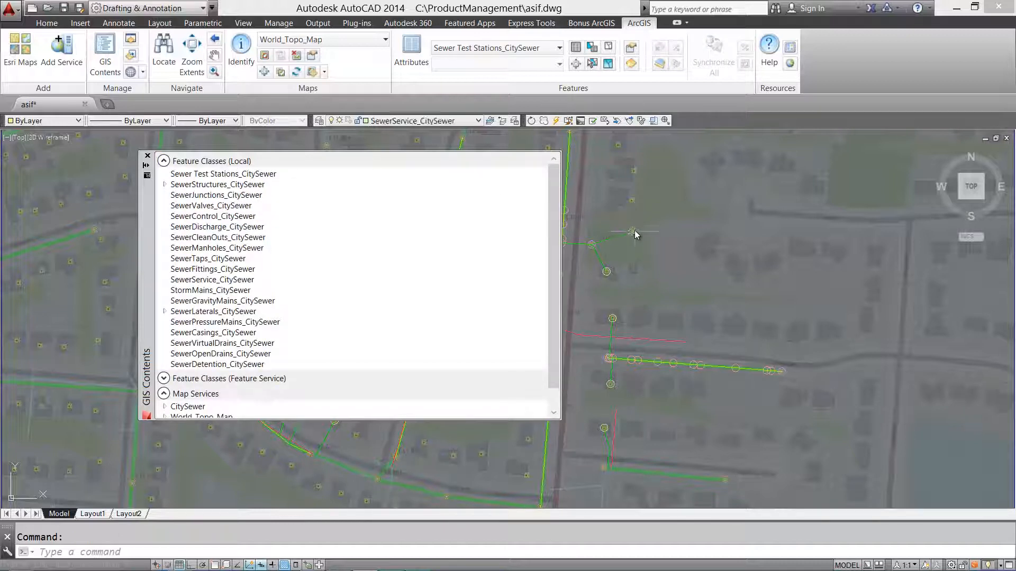
Step: Select a sewer service point, check its CRITICAL attribute, and close the attributes window
click(632, 231)
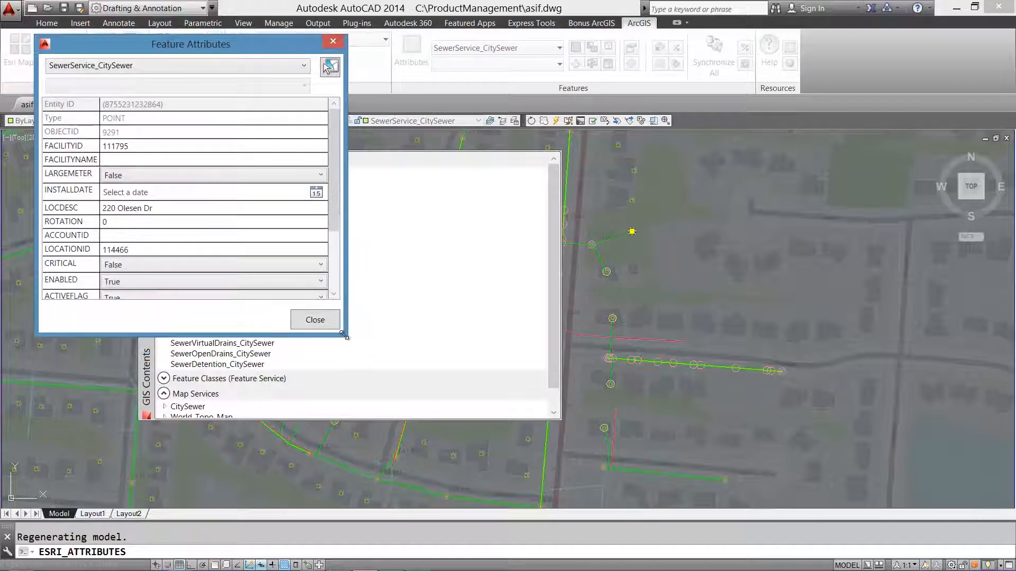
click(316, 192)
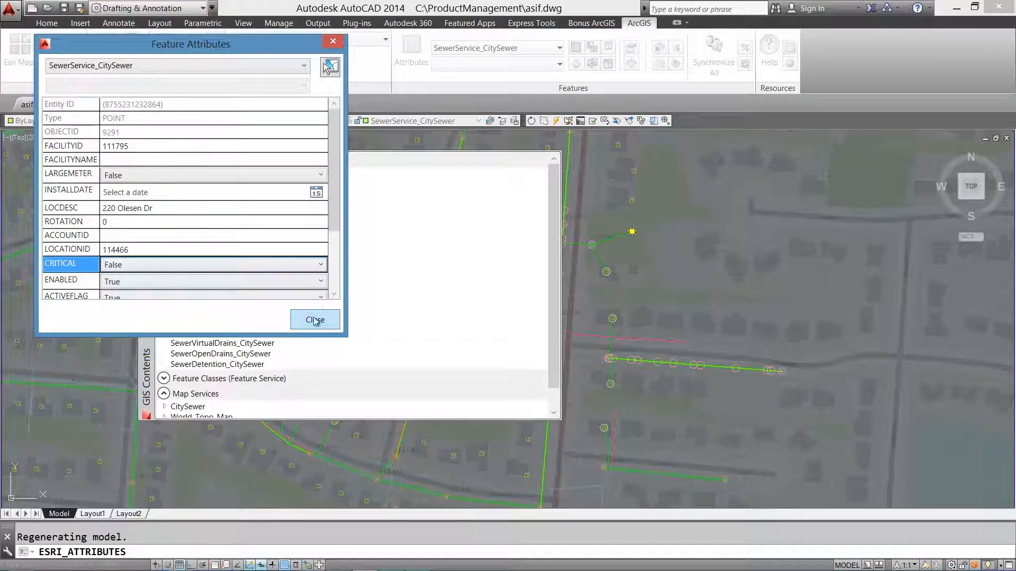
click(314, 319)
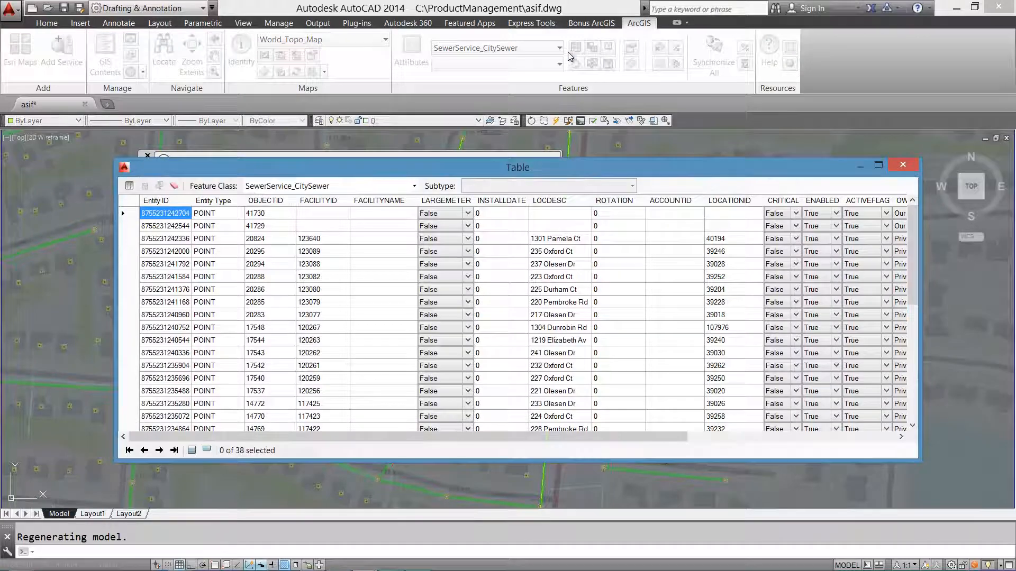
mouse_move(727, 269)
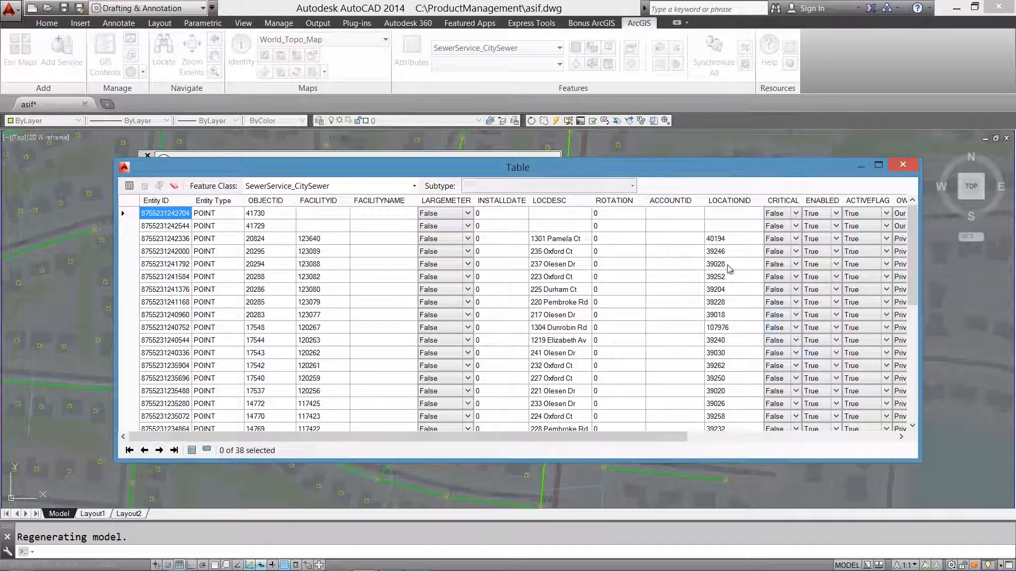